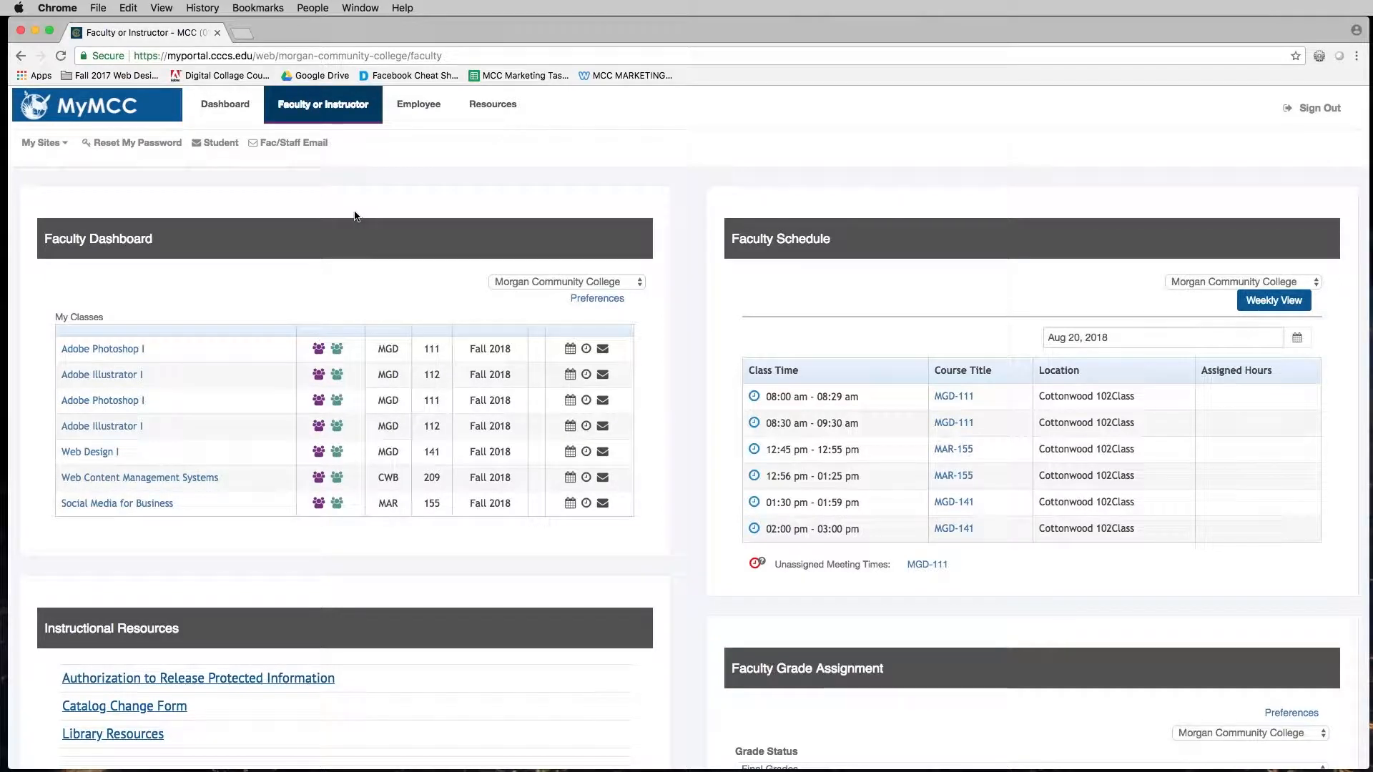
pyautogui.moveTo(349, 210)
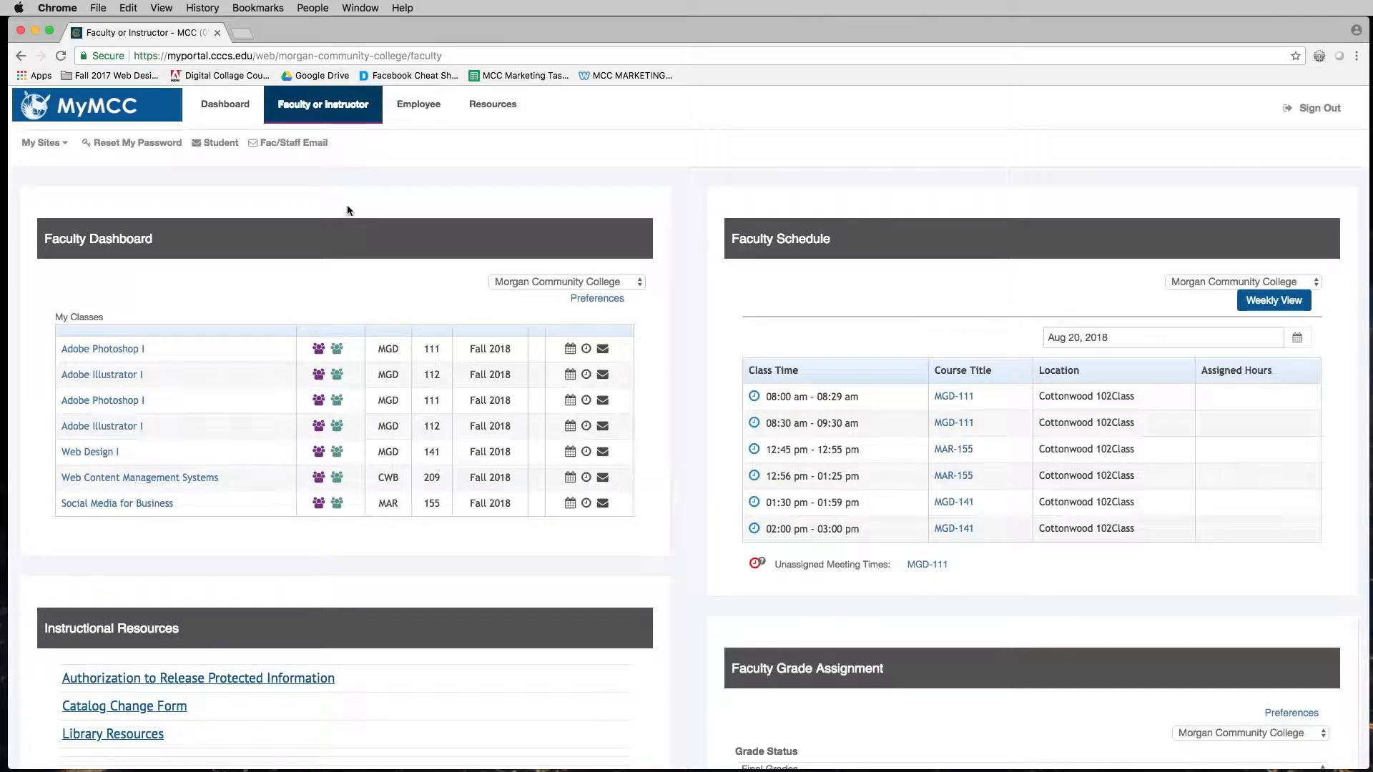
# Reload the faculty dashboard and show the Summary Class List for Adobe Photoshop I
pyautogui.click(322, 104)
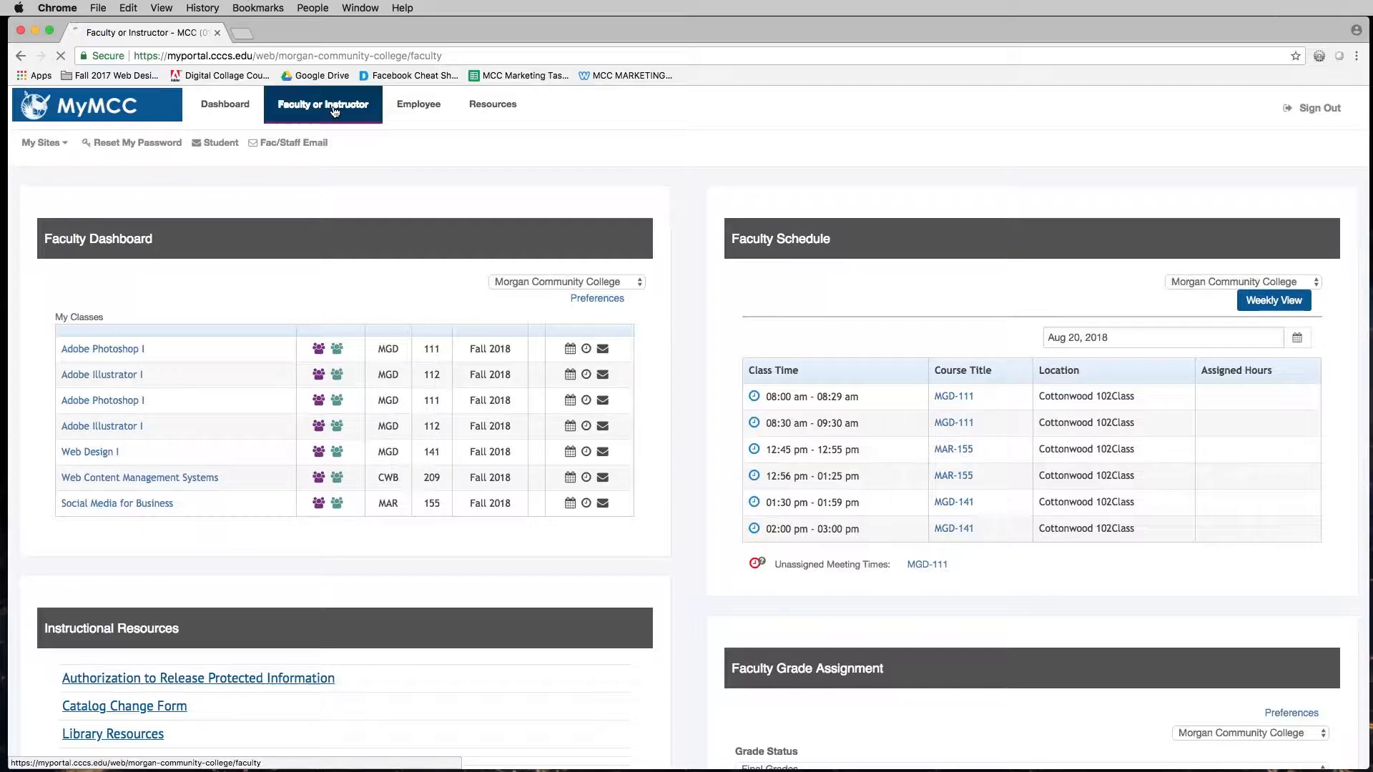
pyautogui.click(321, 104)
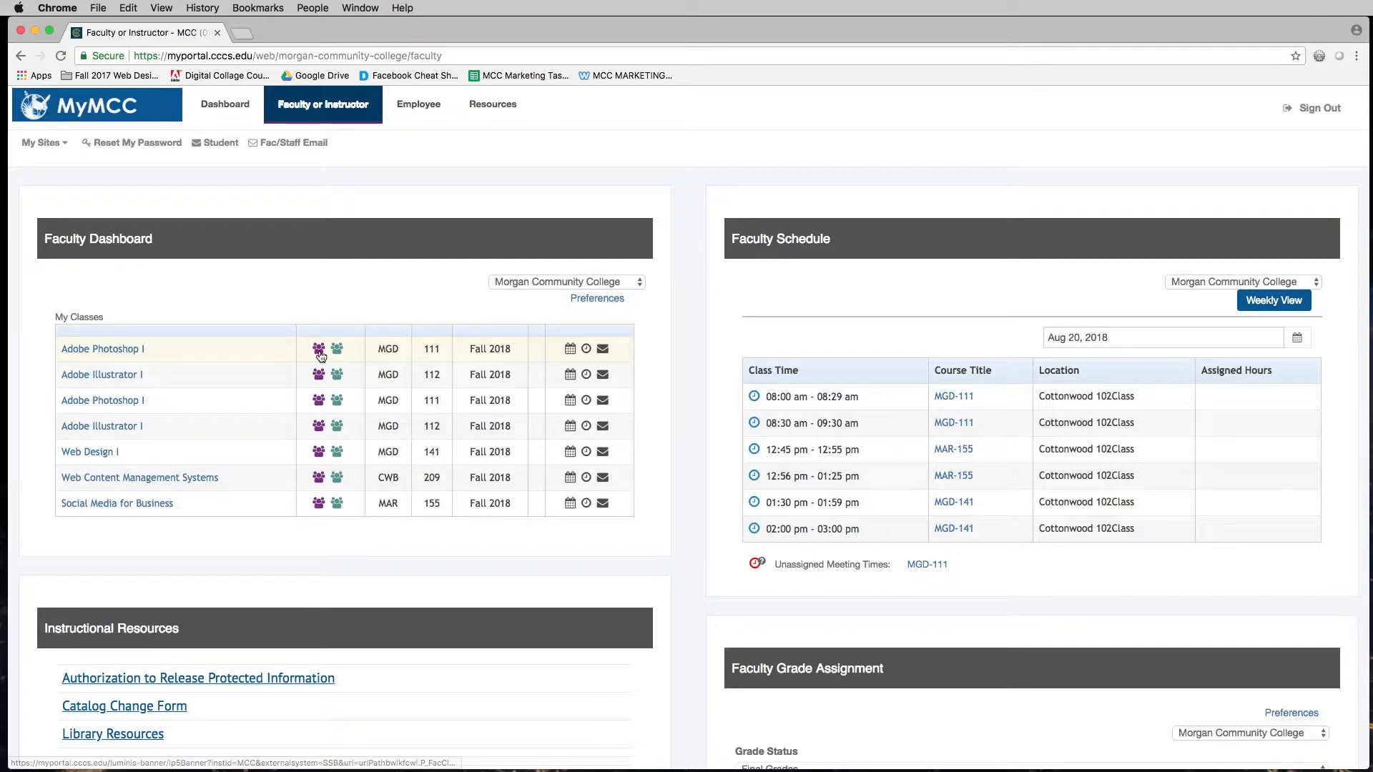
pyautogui.moveTo(319, 355)
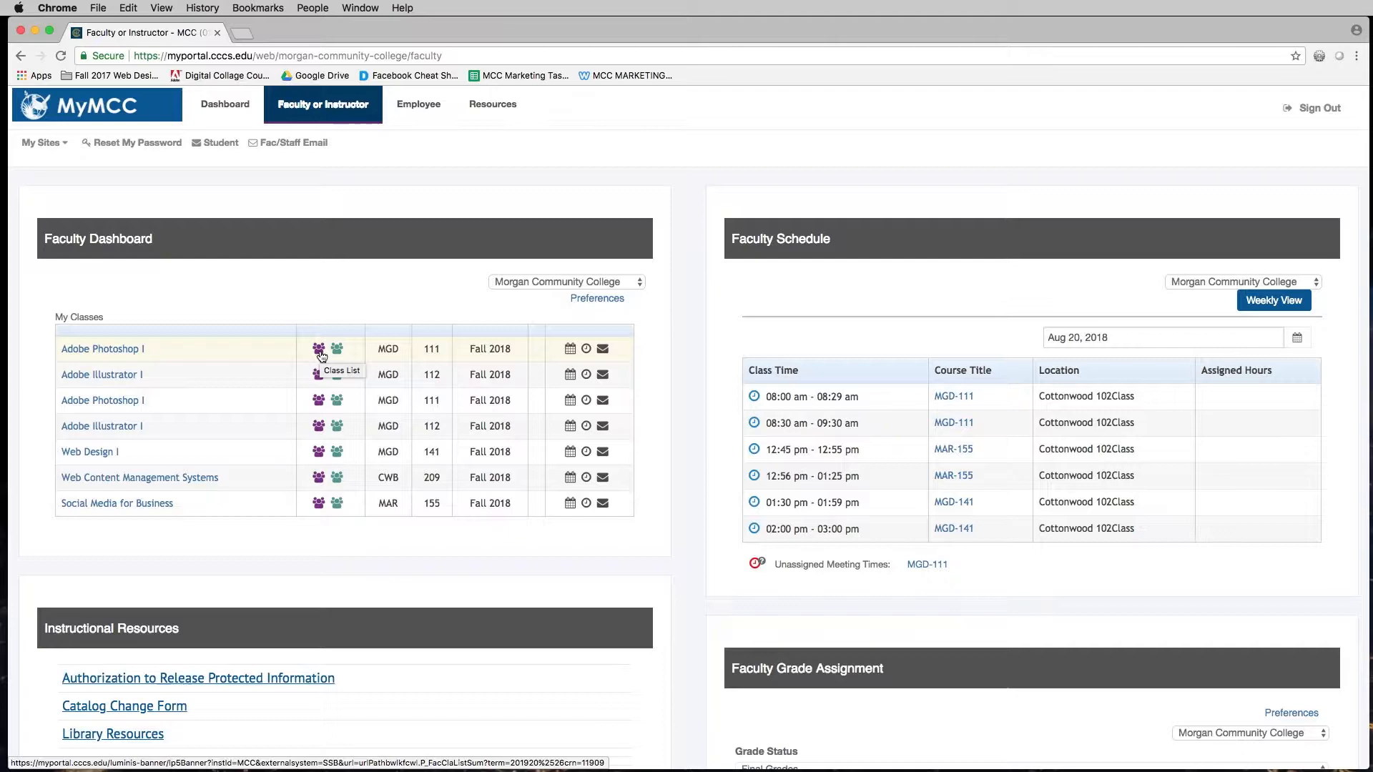
pyautogui.click(318, 349)
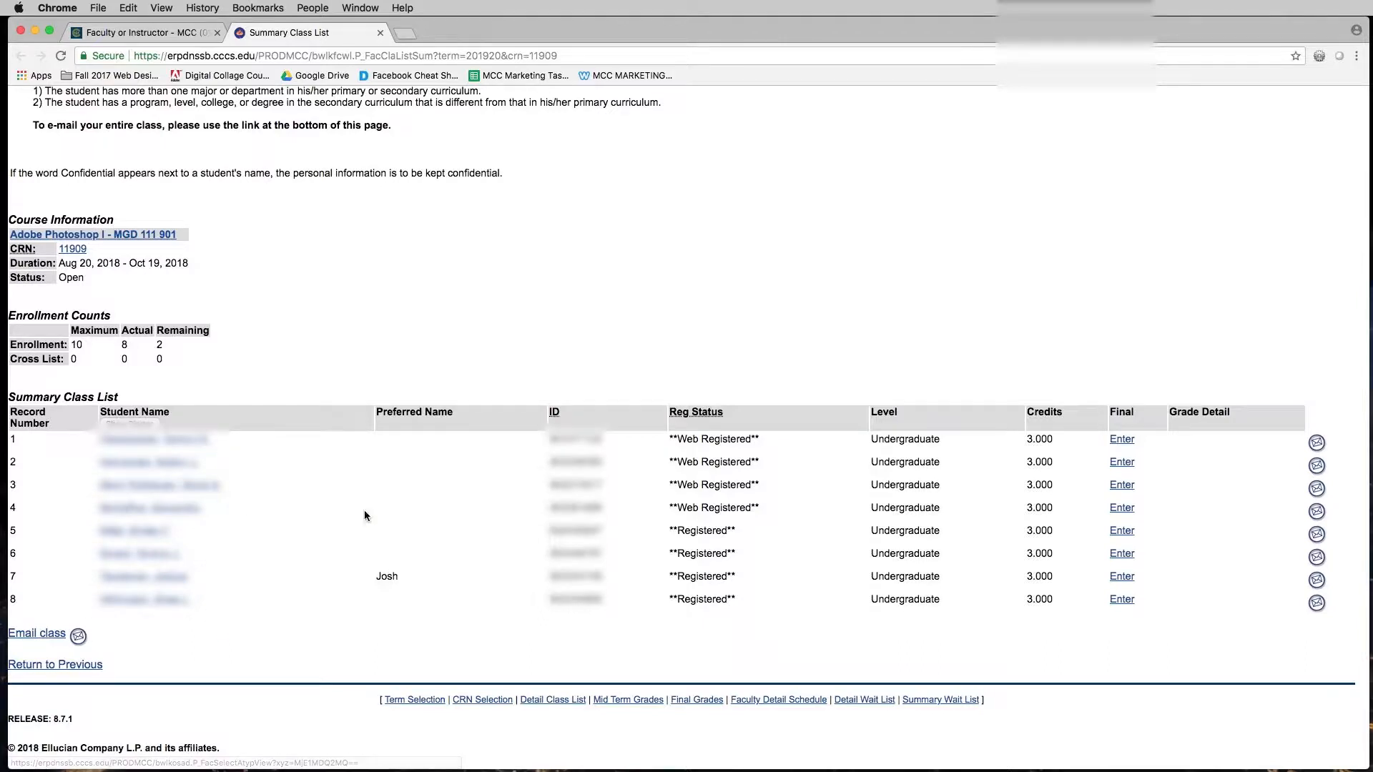
pyautogui.moveTo(637, 445)
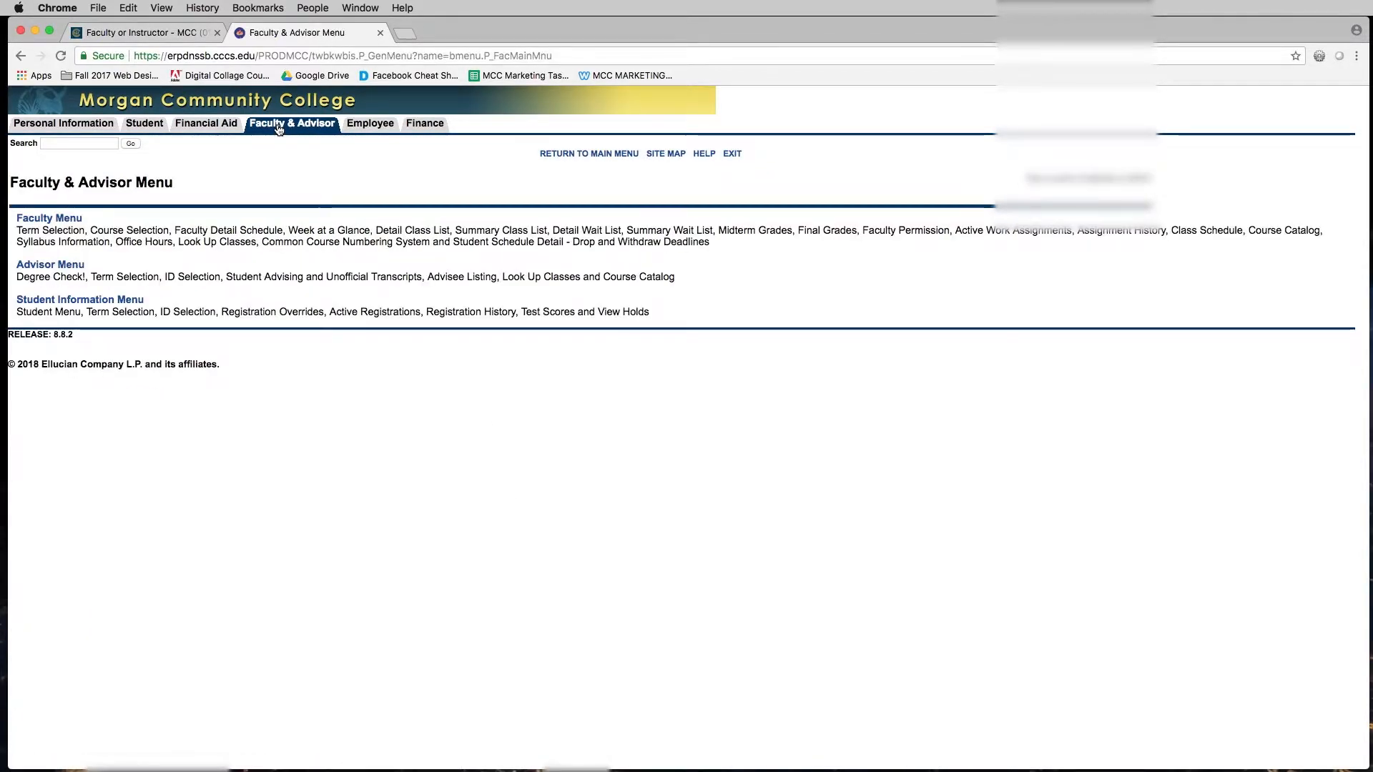
# Reach the Student and Advisee ID Selection page via the Advisor Menu
pyautogui.click(50, 265)
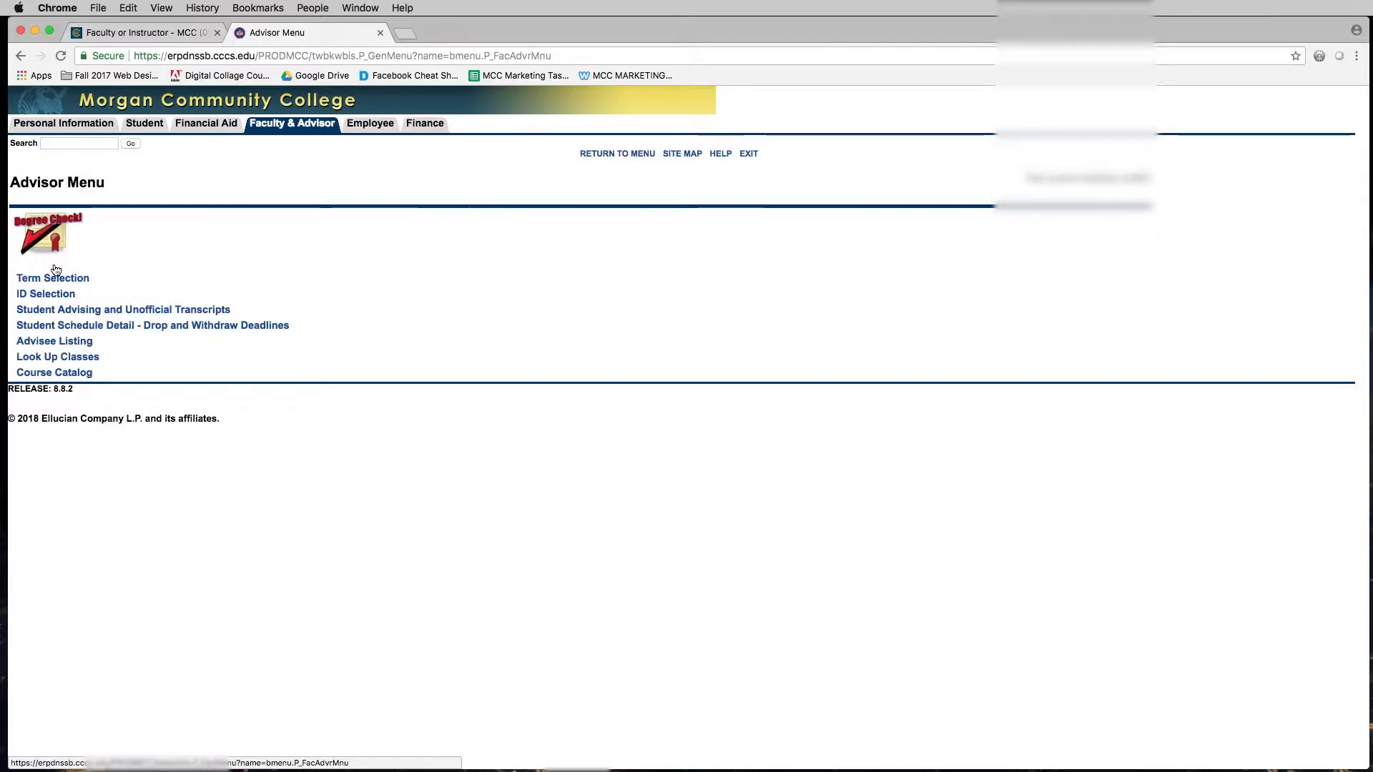
pyautogui.moveTo(45, 293)
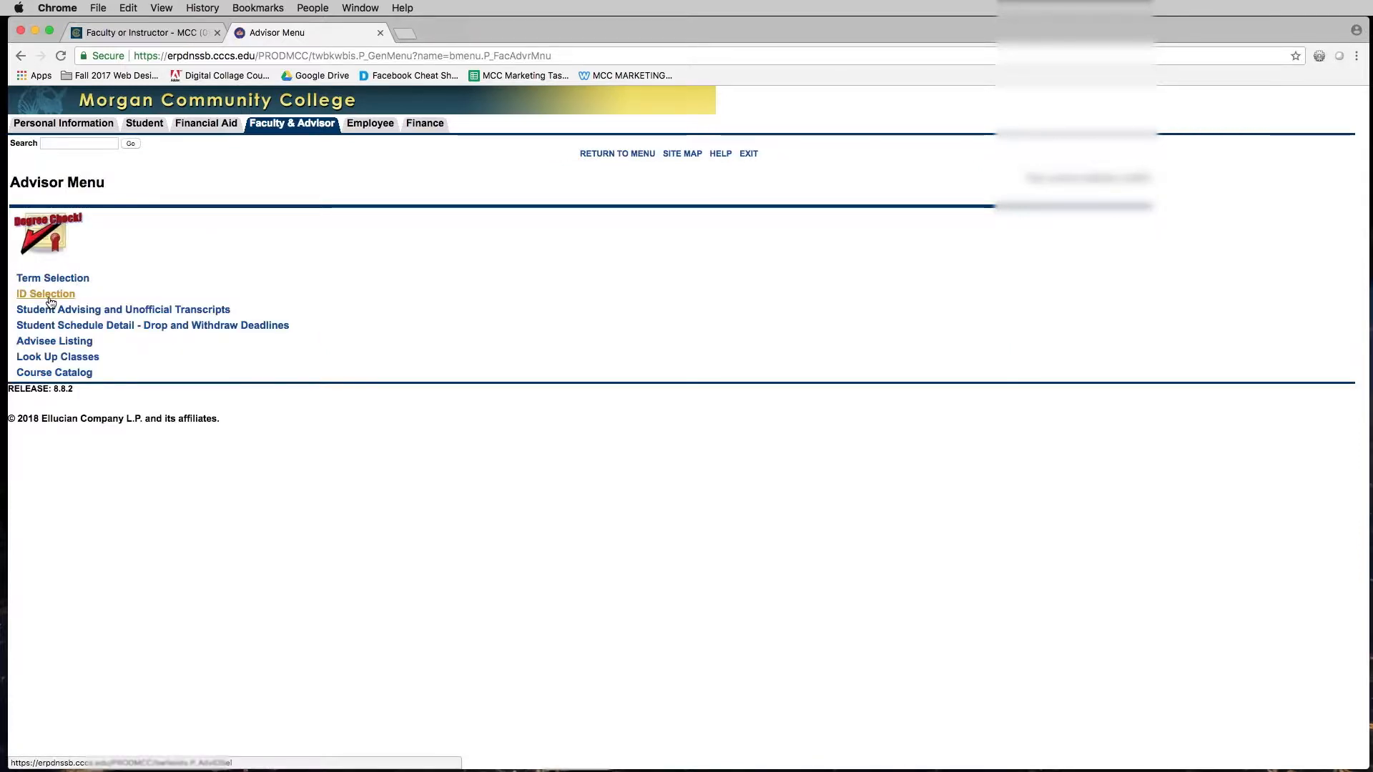
pyautogui.click(46, 293)
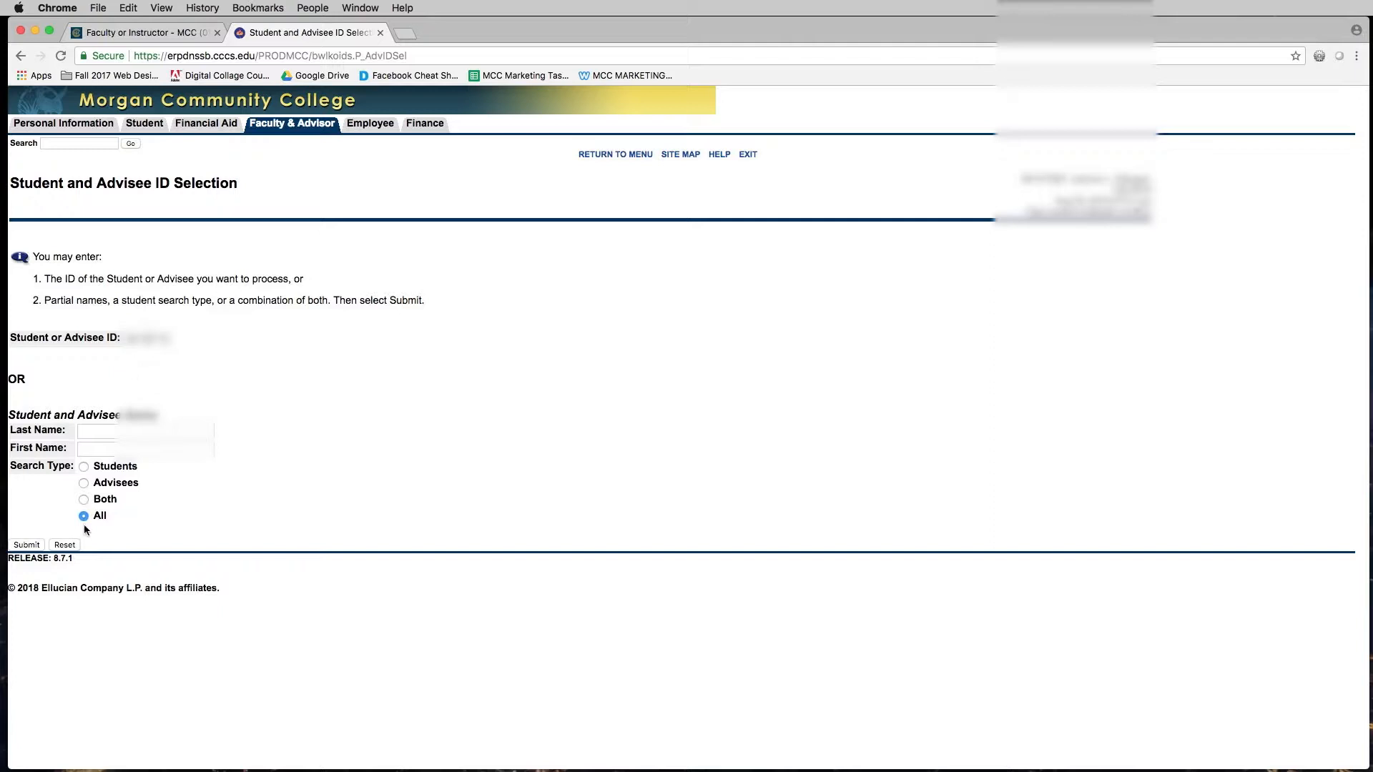
# Submit the student ID and confirm the student on the verification page
pyautogui.click(26, 545)
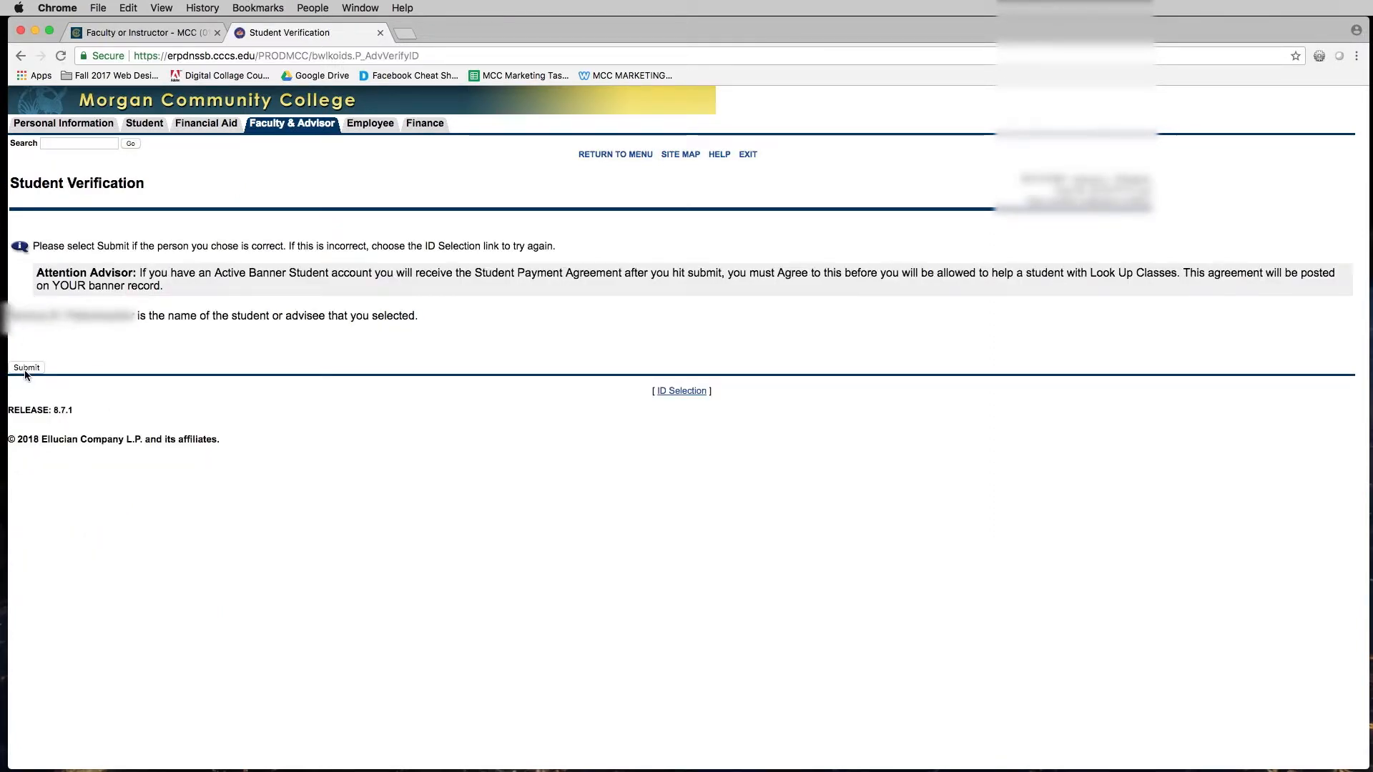
pyautogui.click(26, 368)
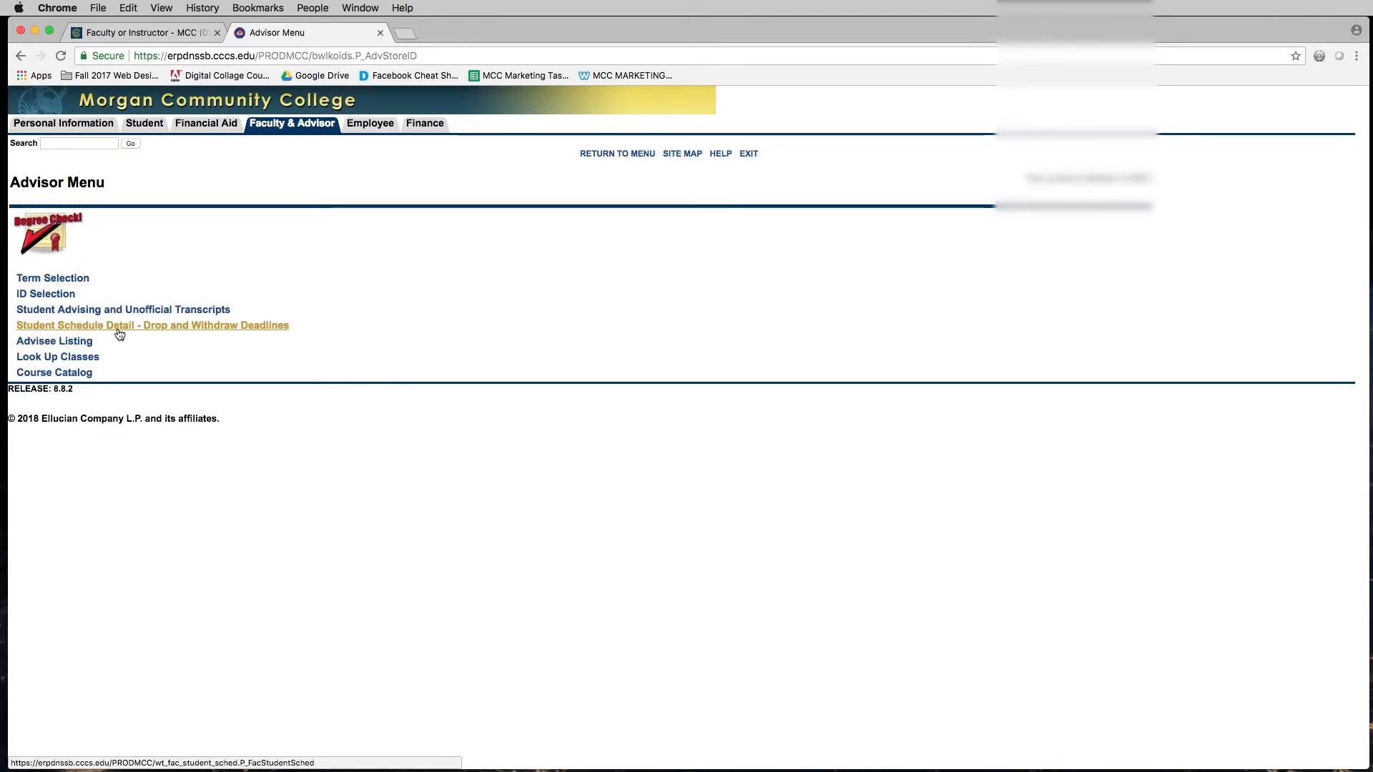
# Display the student's Fall 2018 schedule with drop and withdraw deadlines for two courses
pyautogui.click(151, 325)
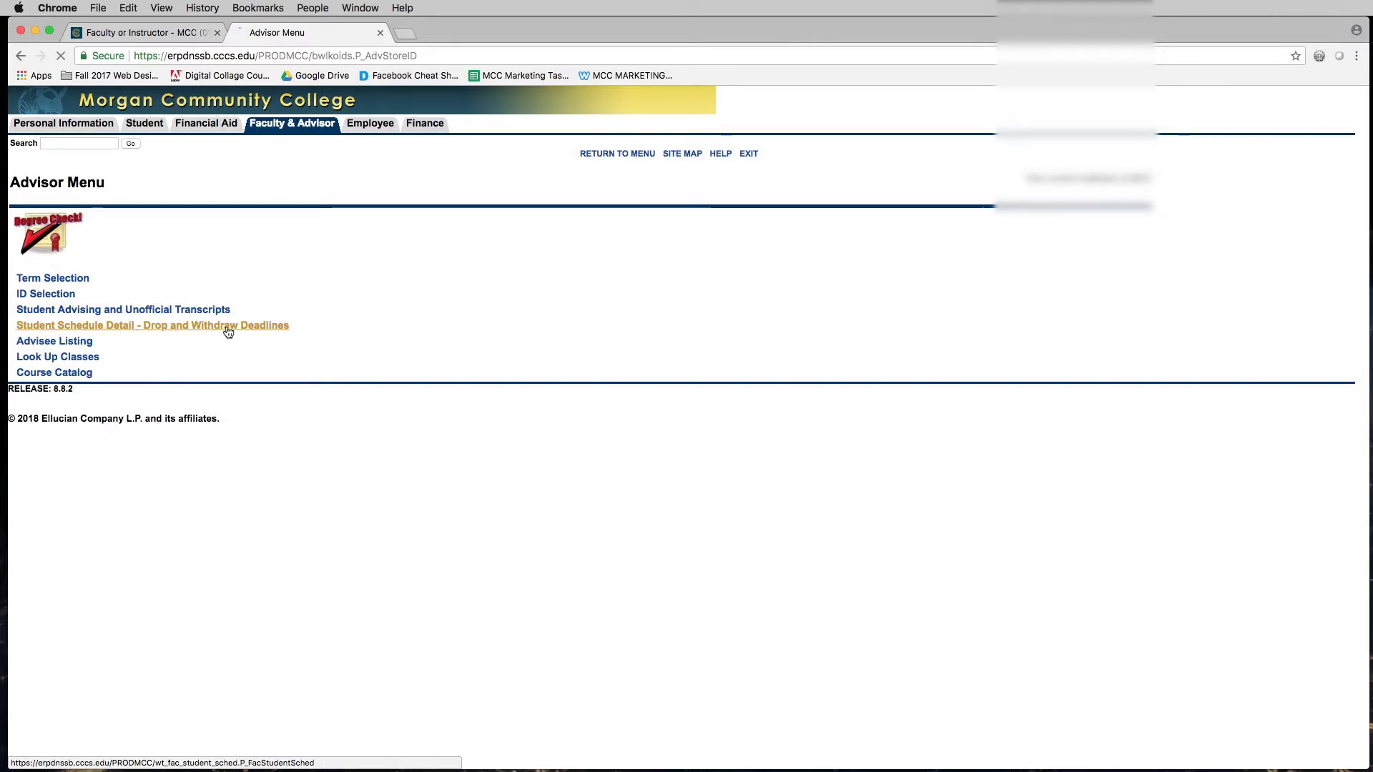
pyautogui.click(152, 325)
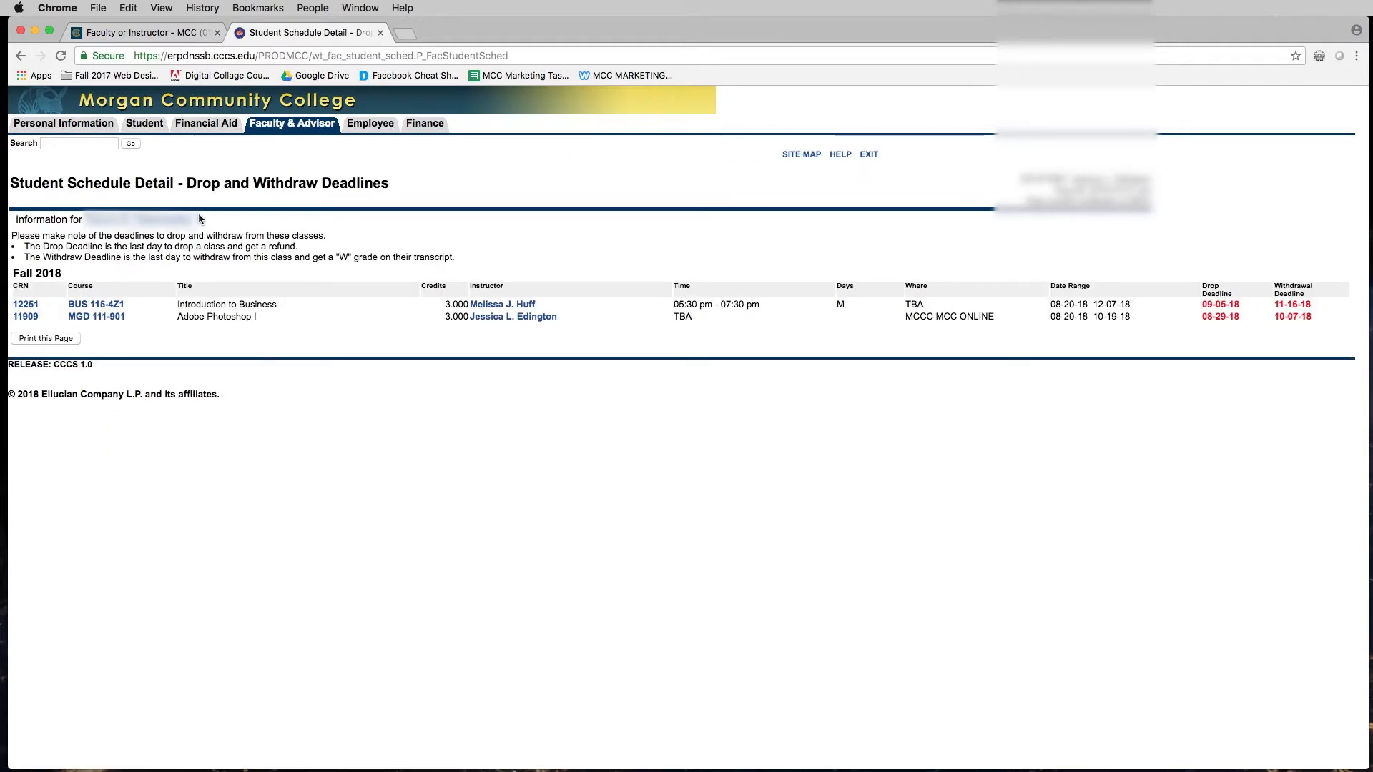
pyautogui.moveTo(254, 274)
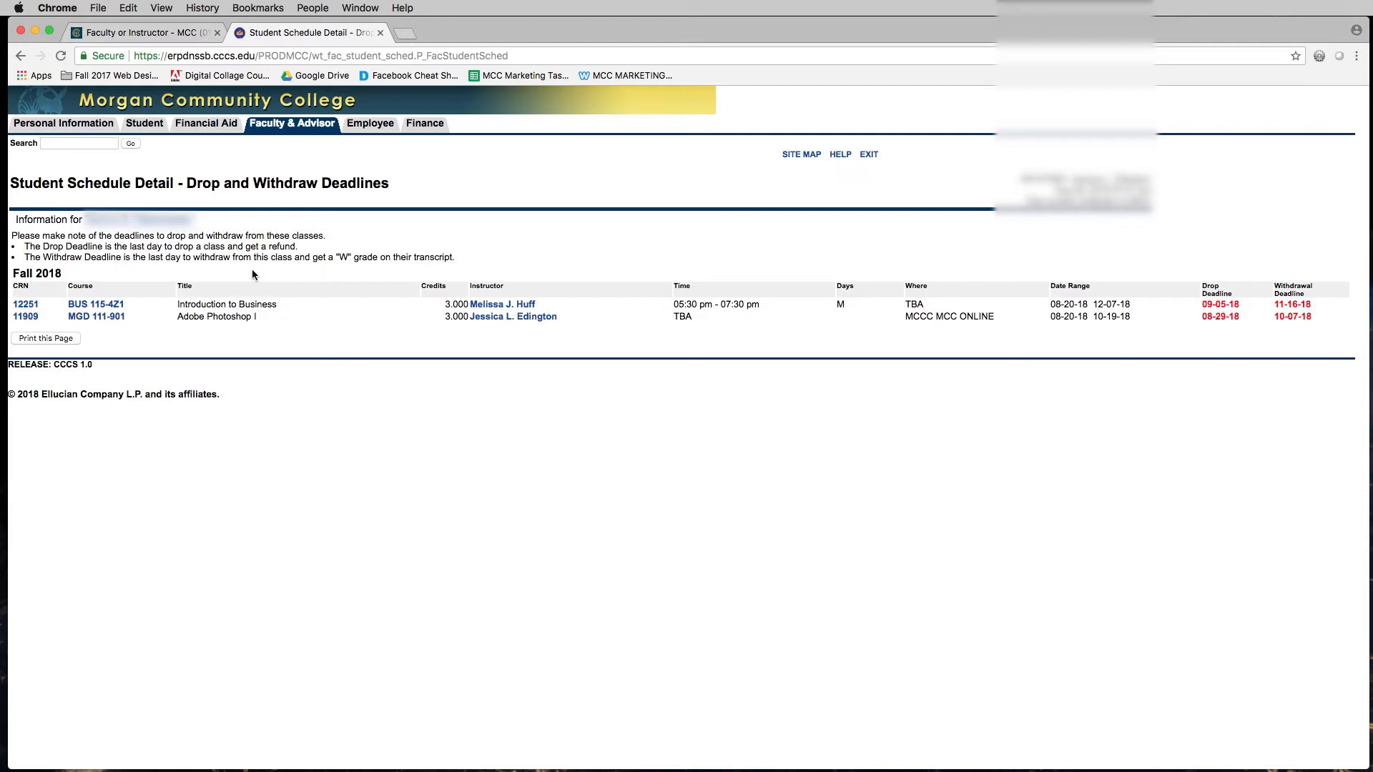
pyautogui.moveTo(1237, 349)
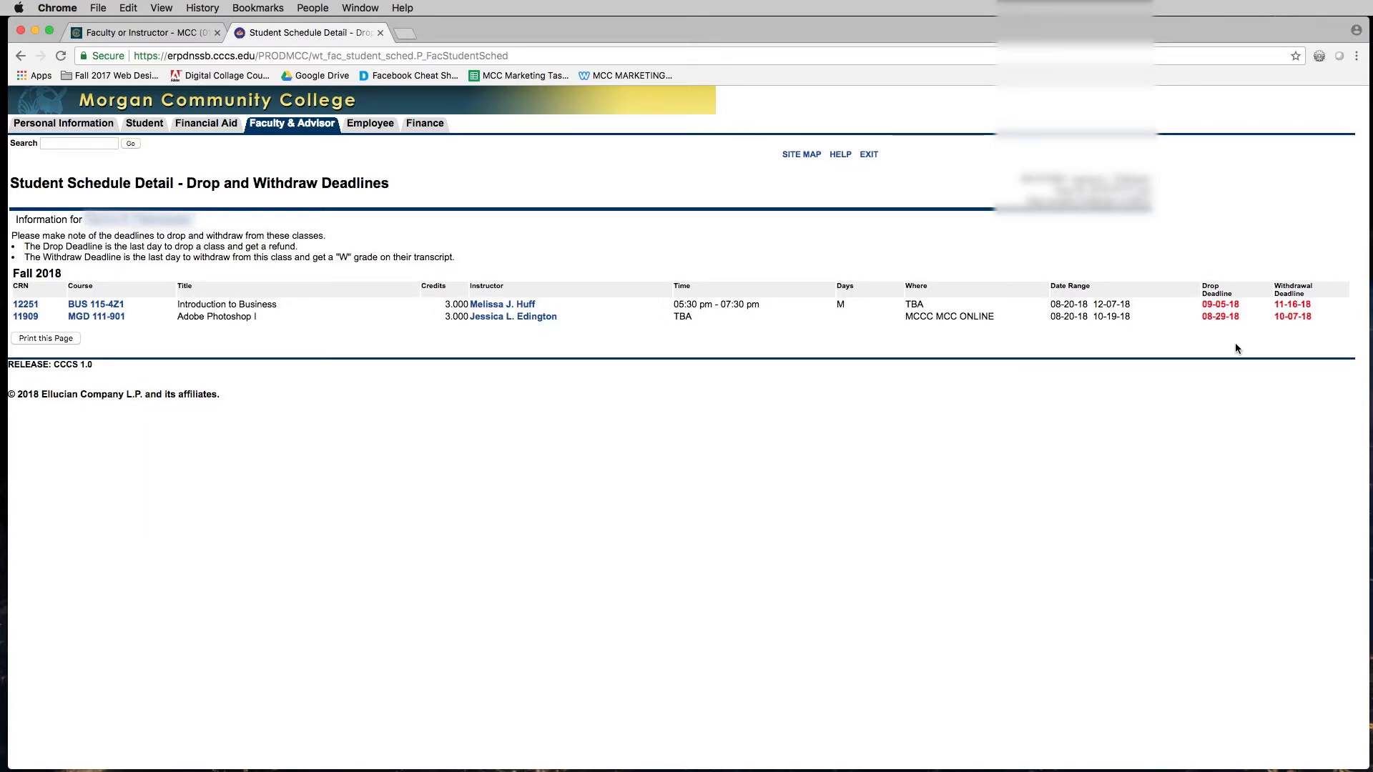